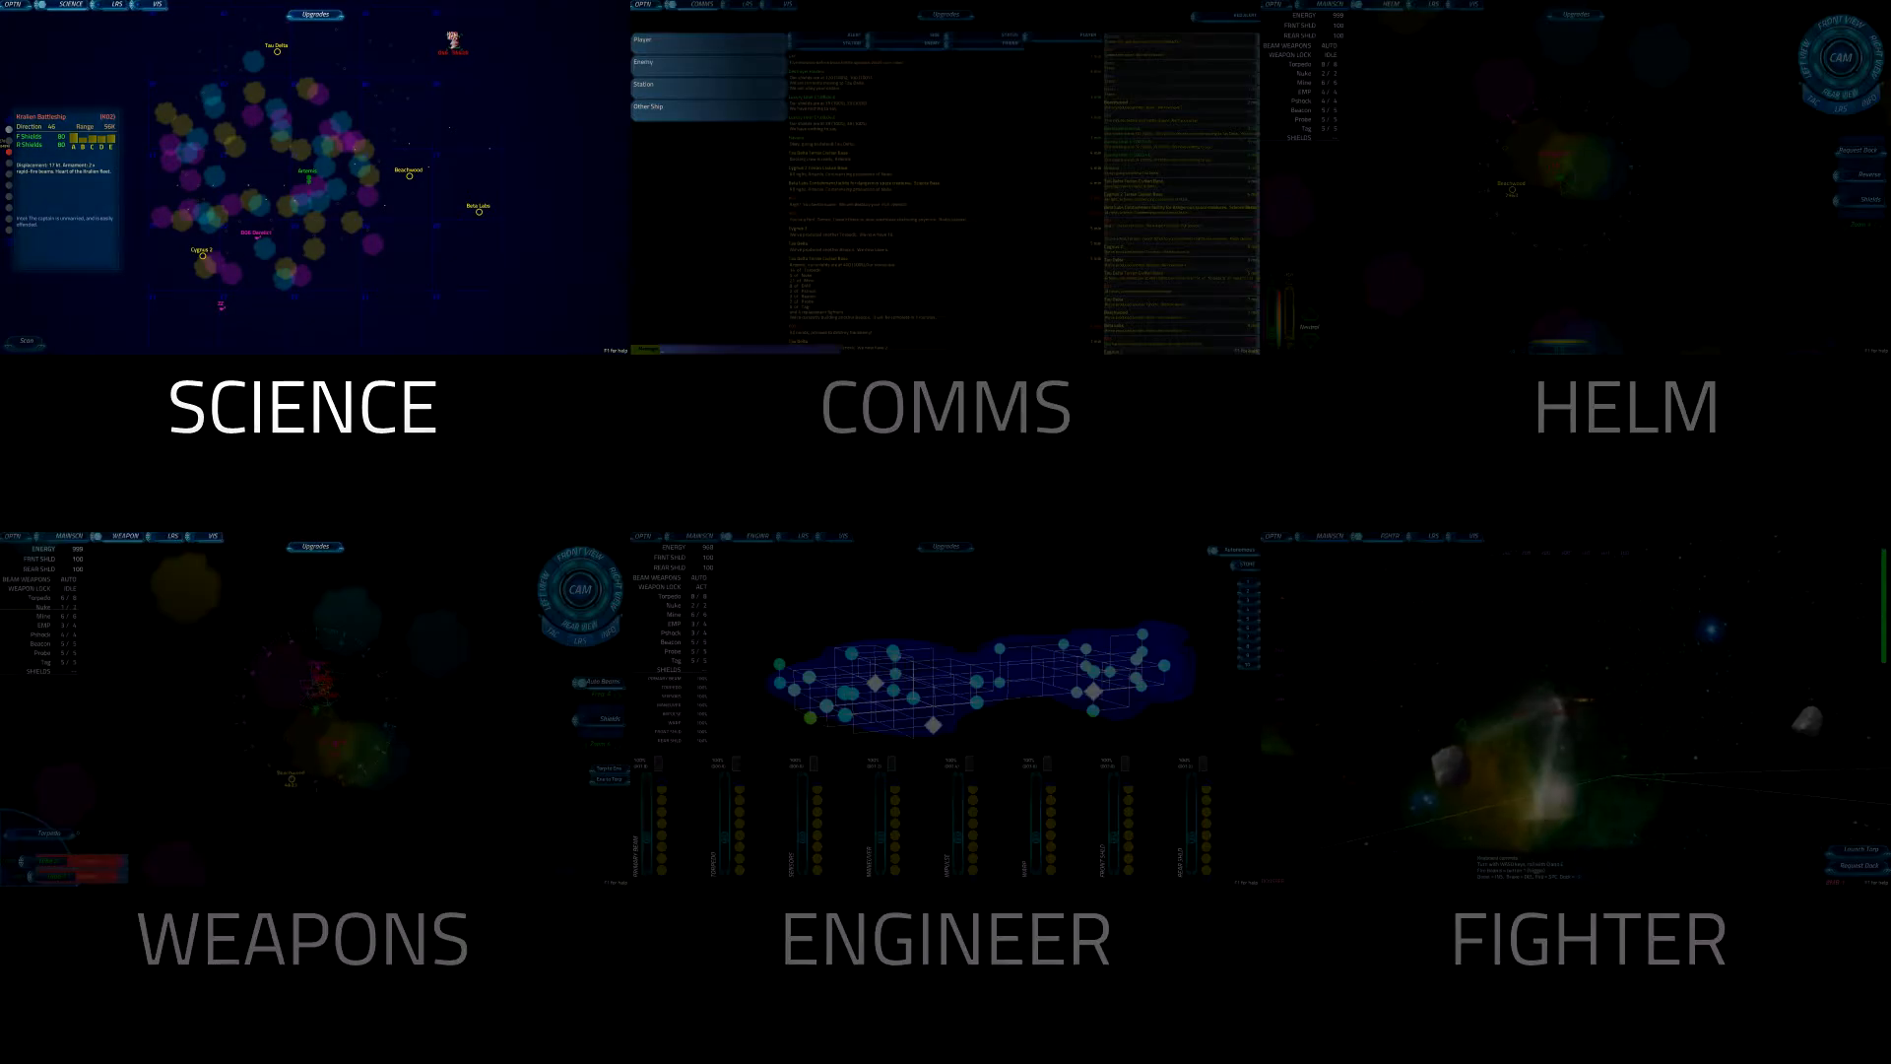
Take over the Science station so its sector map appears with contact K02 targeted.
{"action": "left_click", "coordinate": [302, 406]}
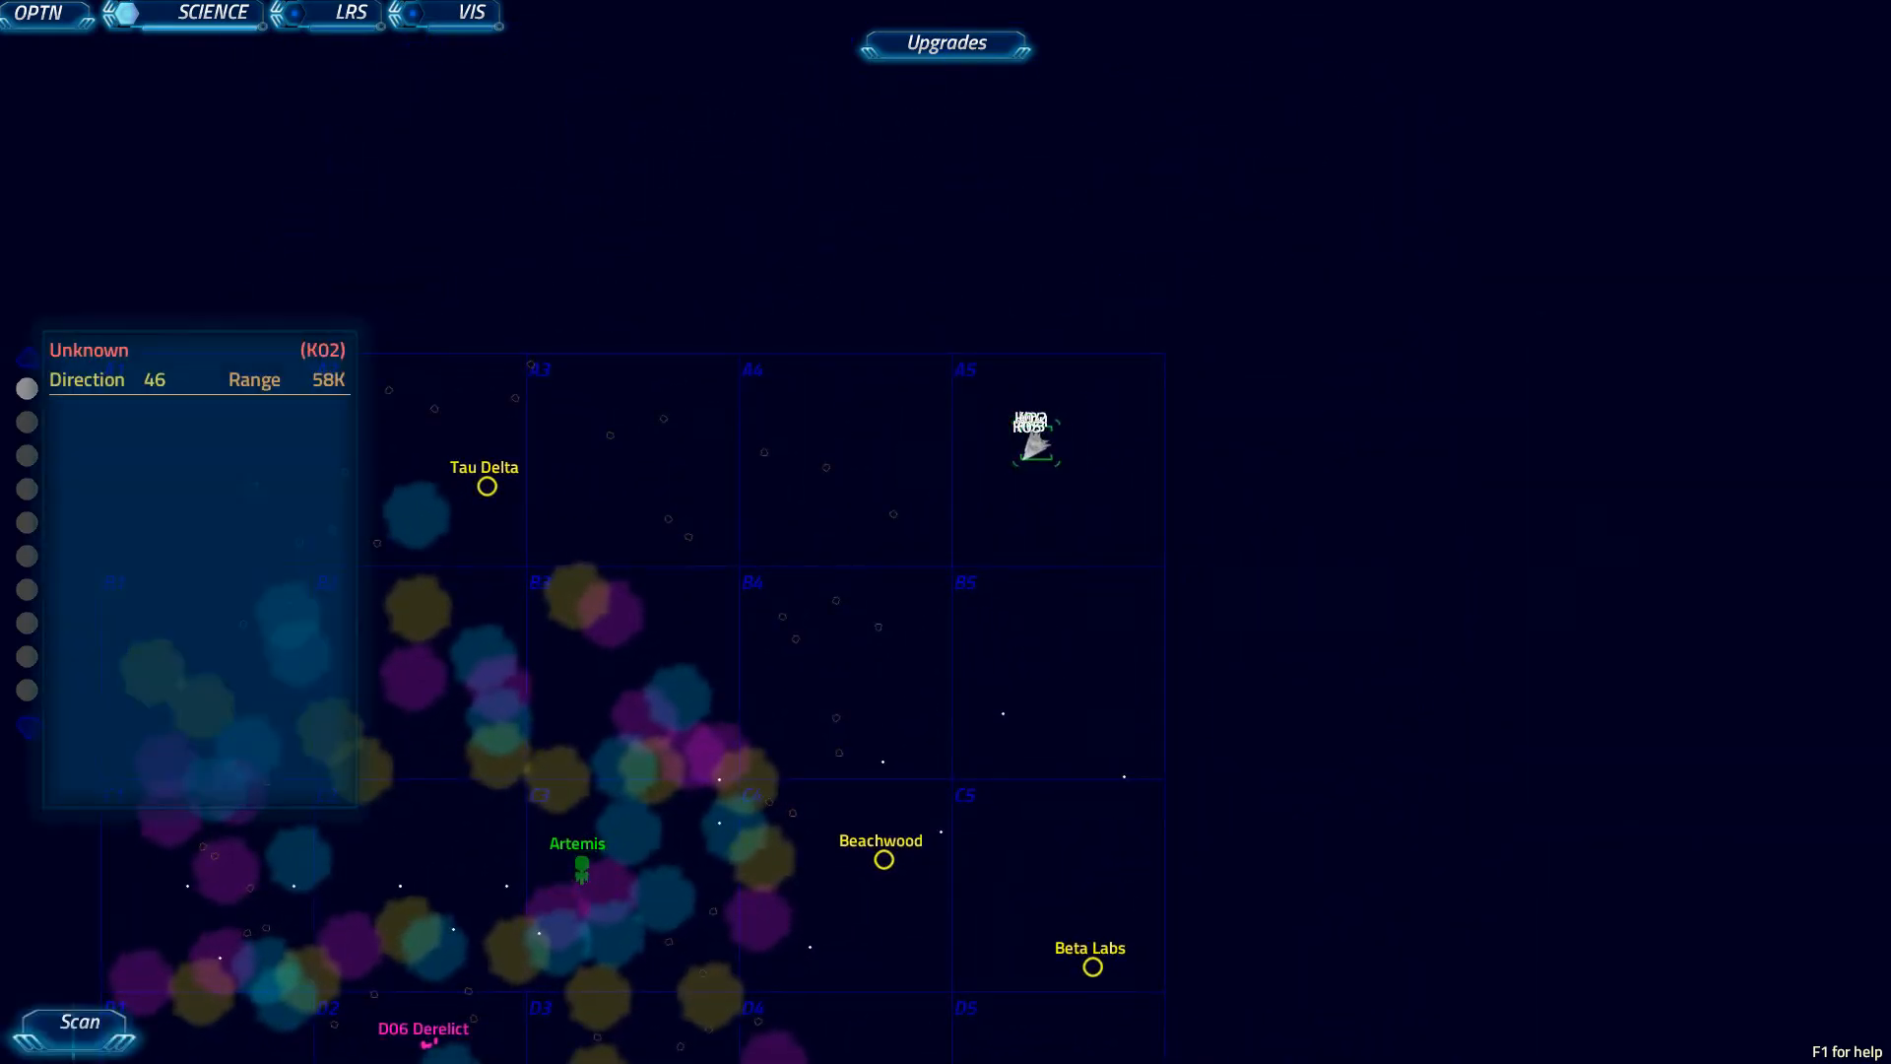
Scan the enemy group and select K04 then K02, revealing a Kralien Battleship with 80 front/rear shields.
{"action": "left_click", "coordinate": [77, 1023]}
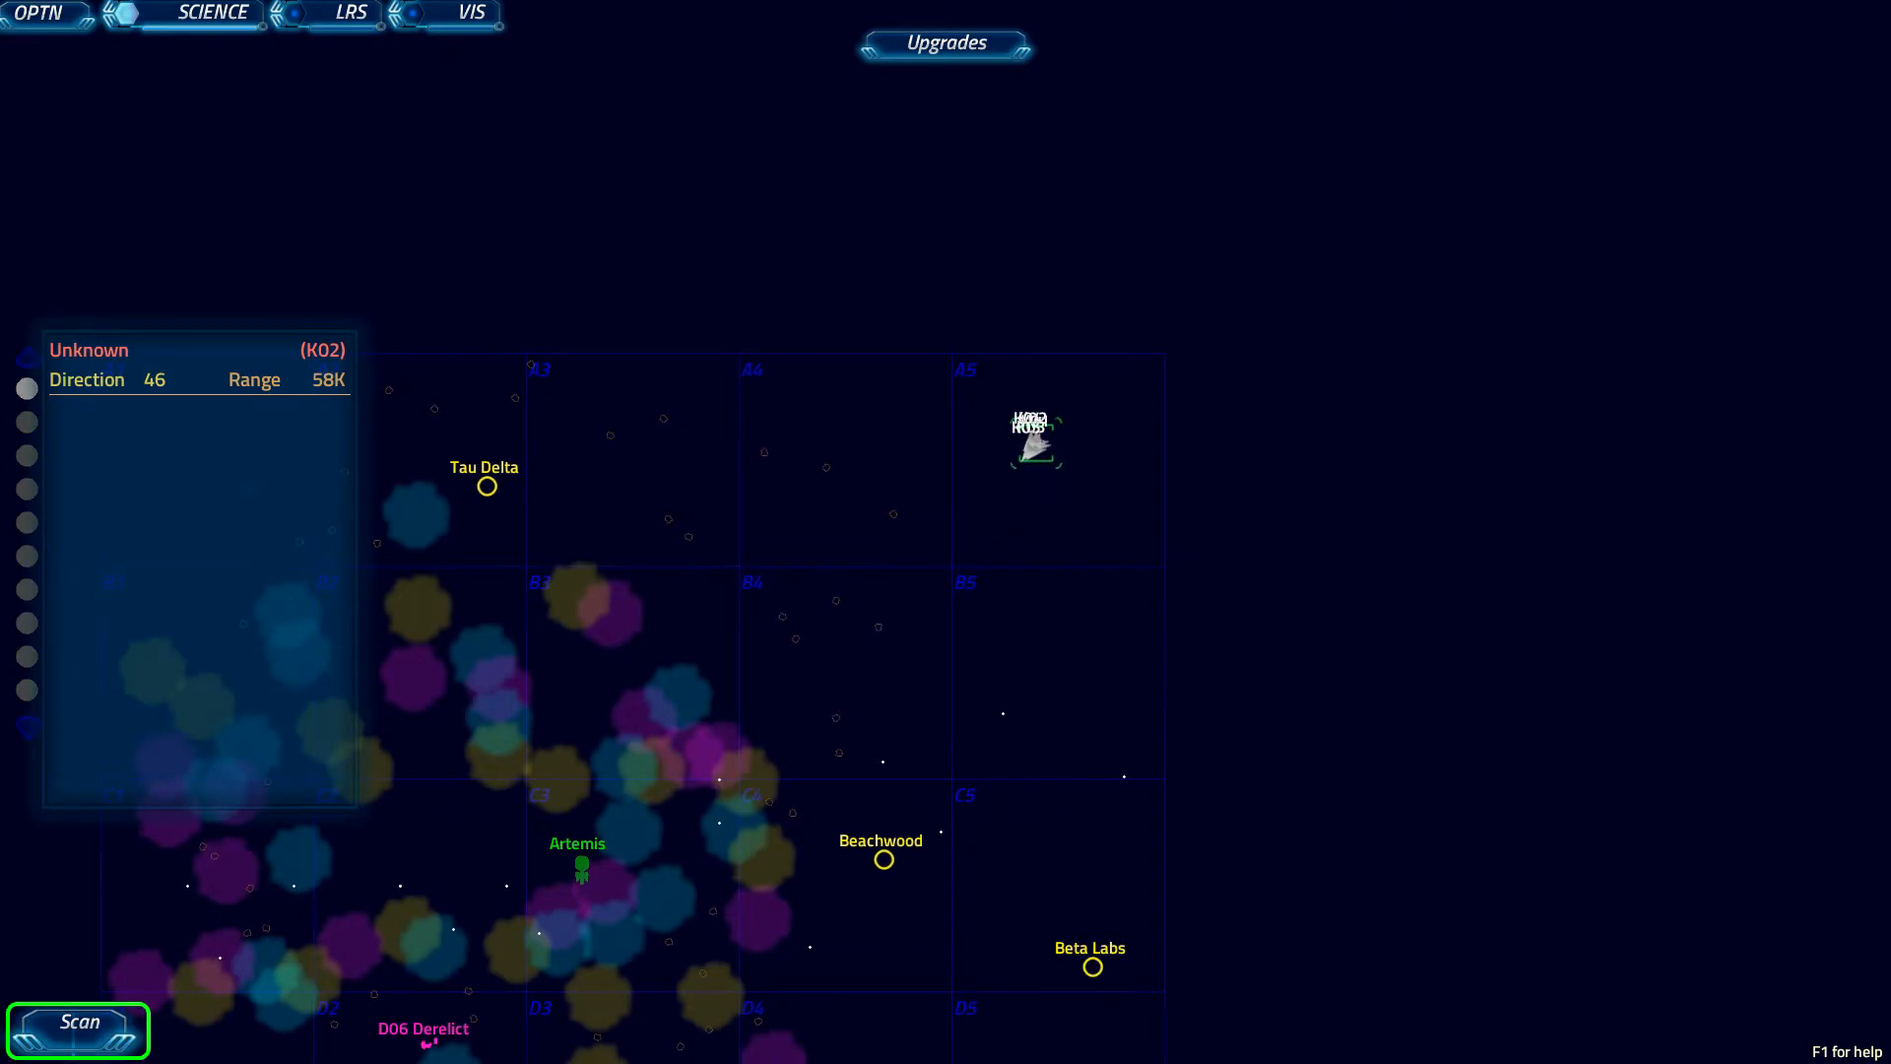
{"action": "left_click", "coordinate": [77, 1022]}
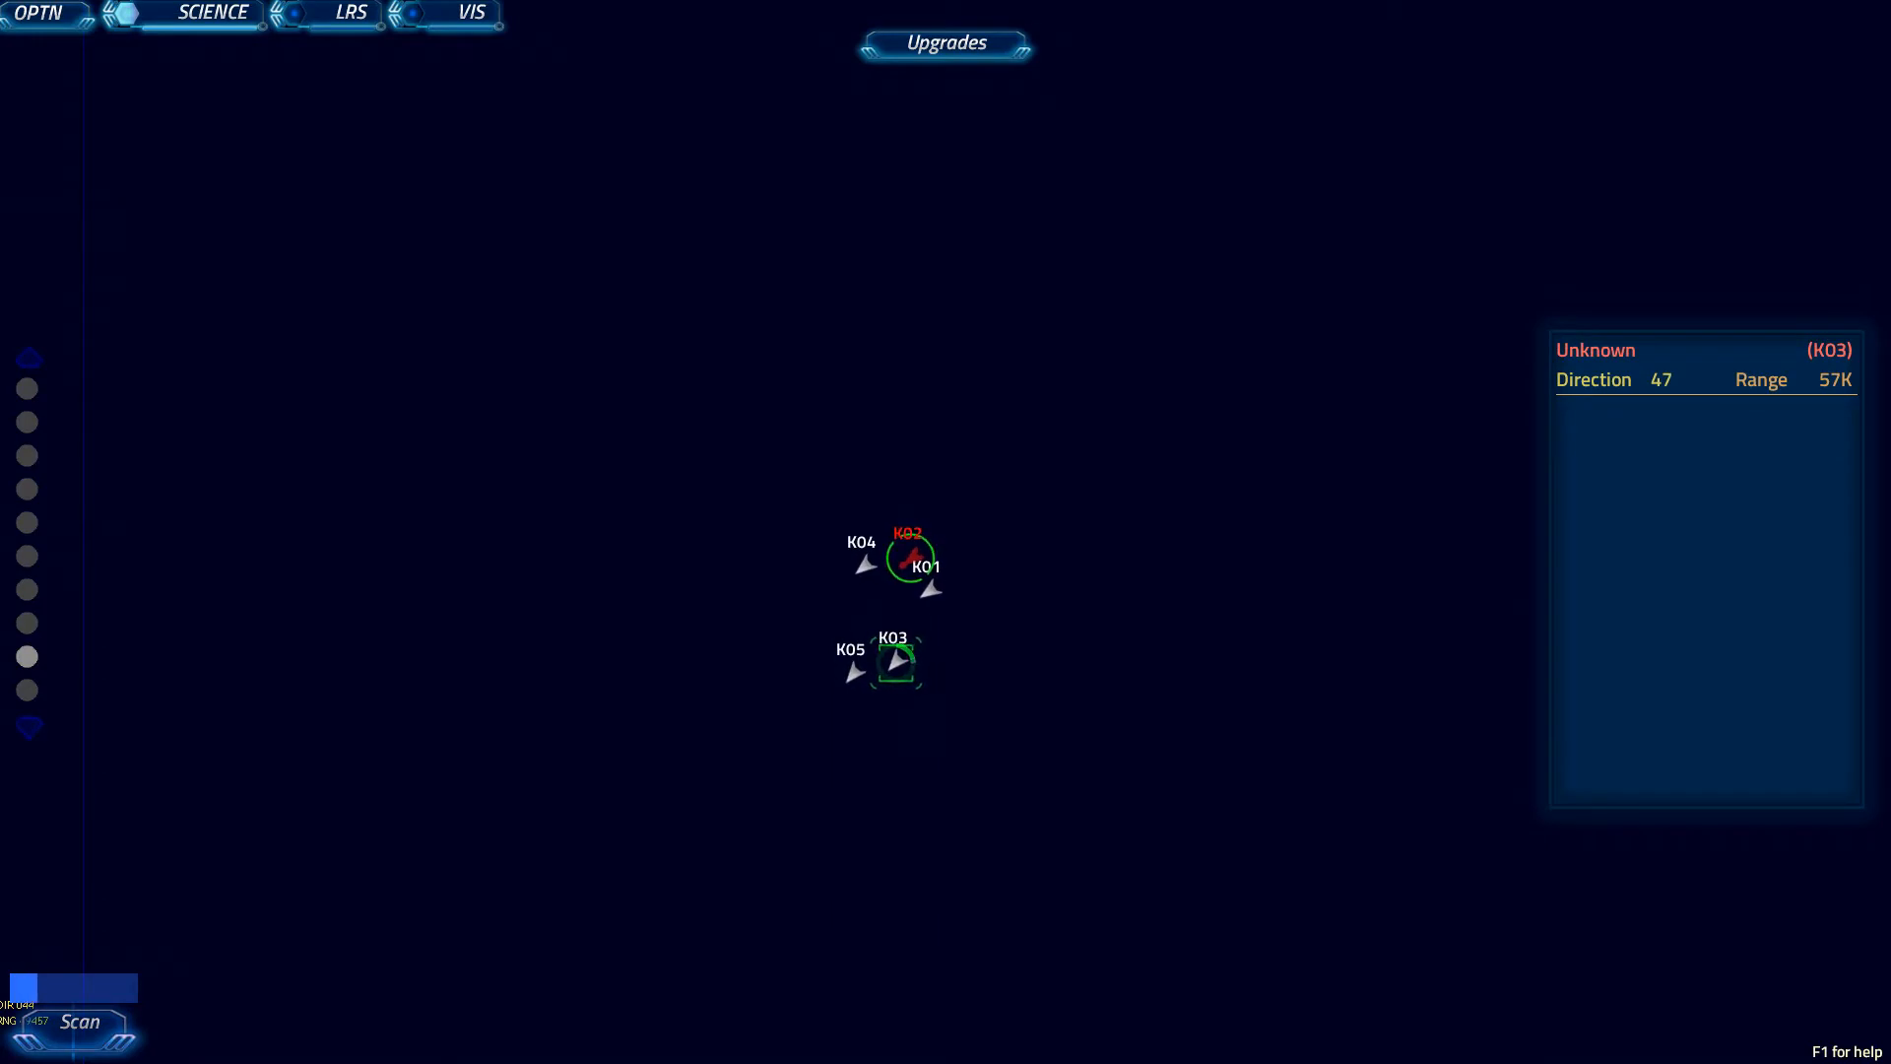
{"action": "left_click", "coordinate": [867, 563]}
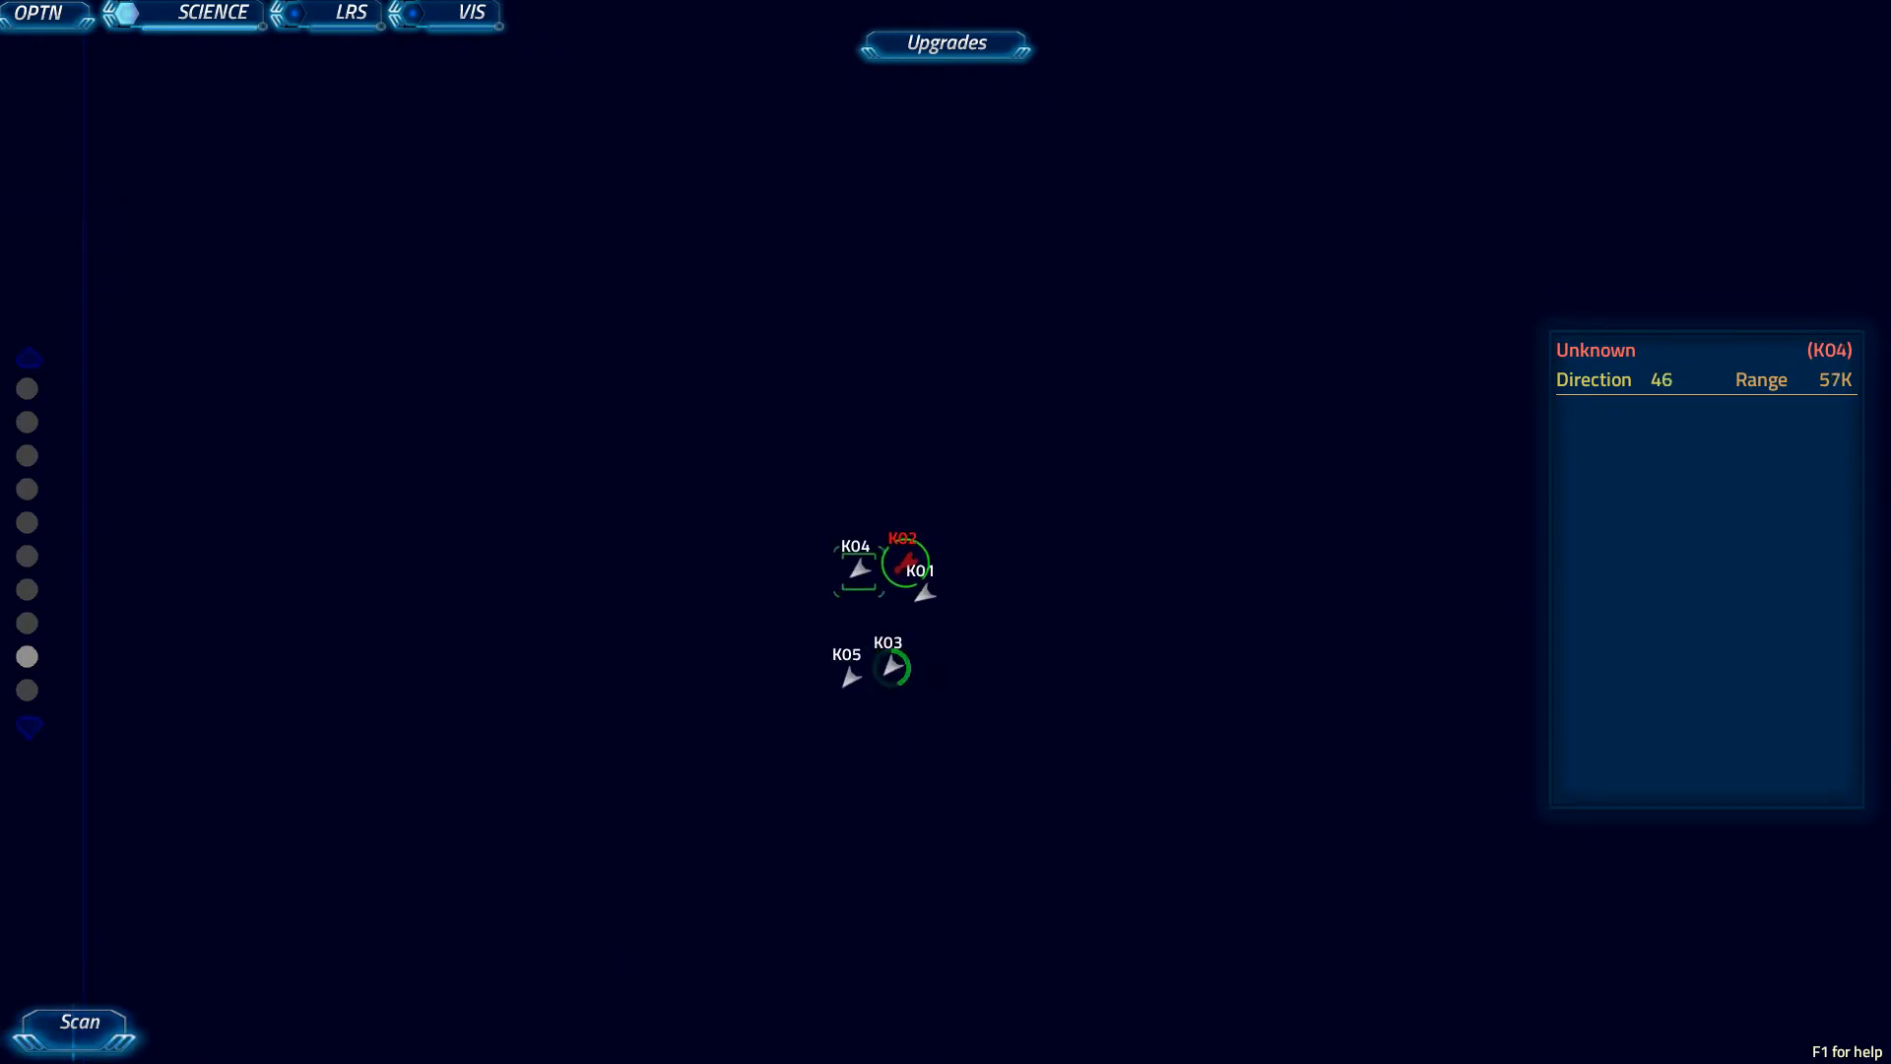
{"action": "left_click", "coordinate": [902, 540]}
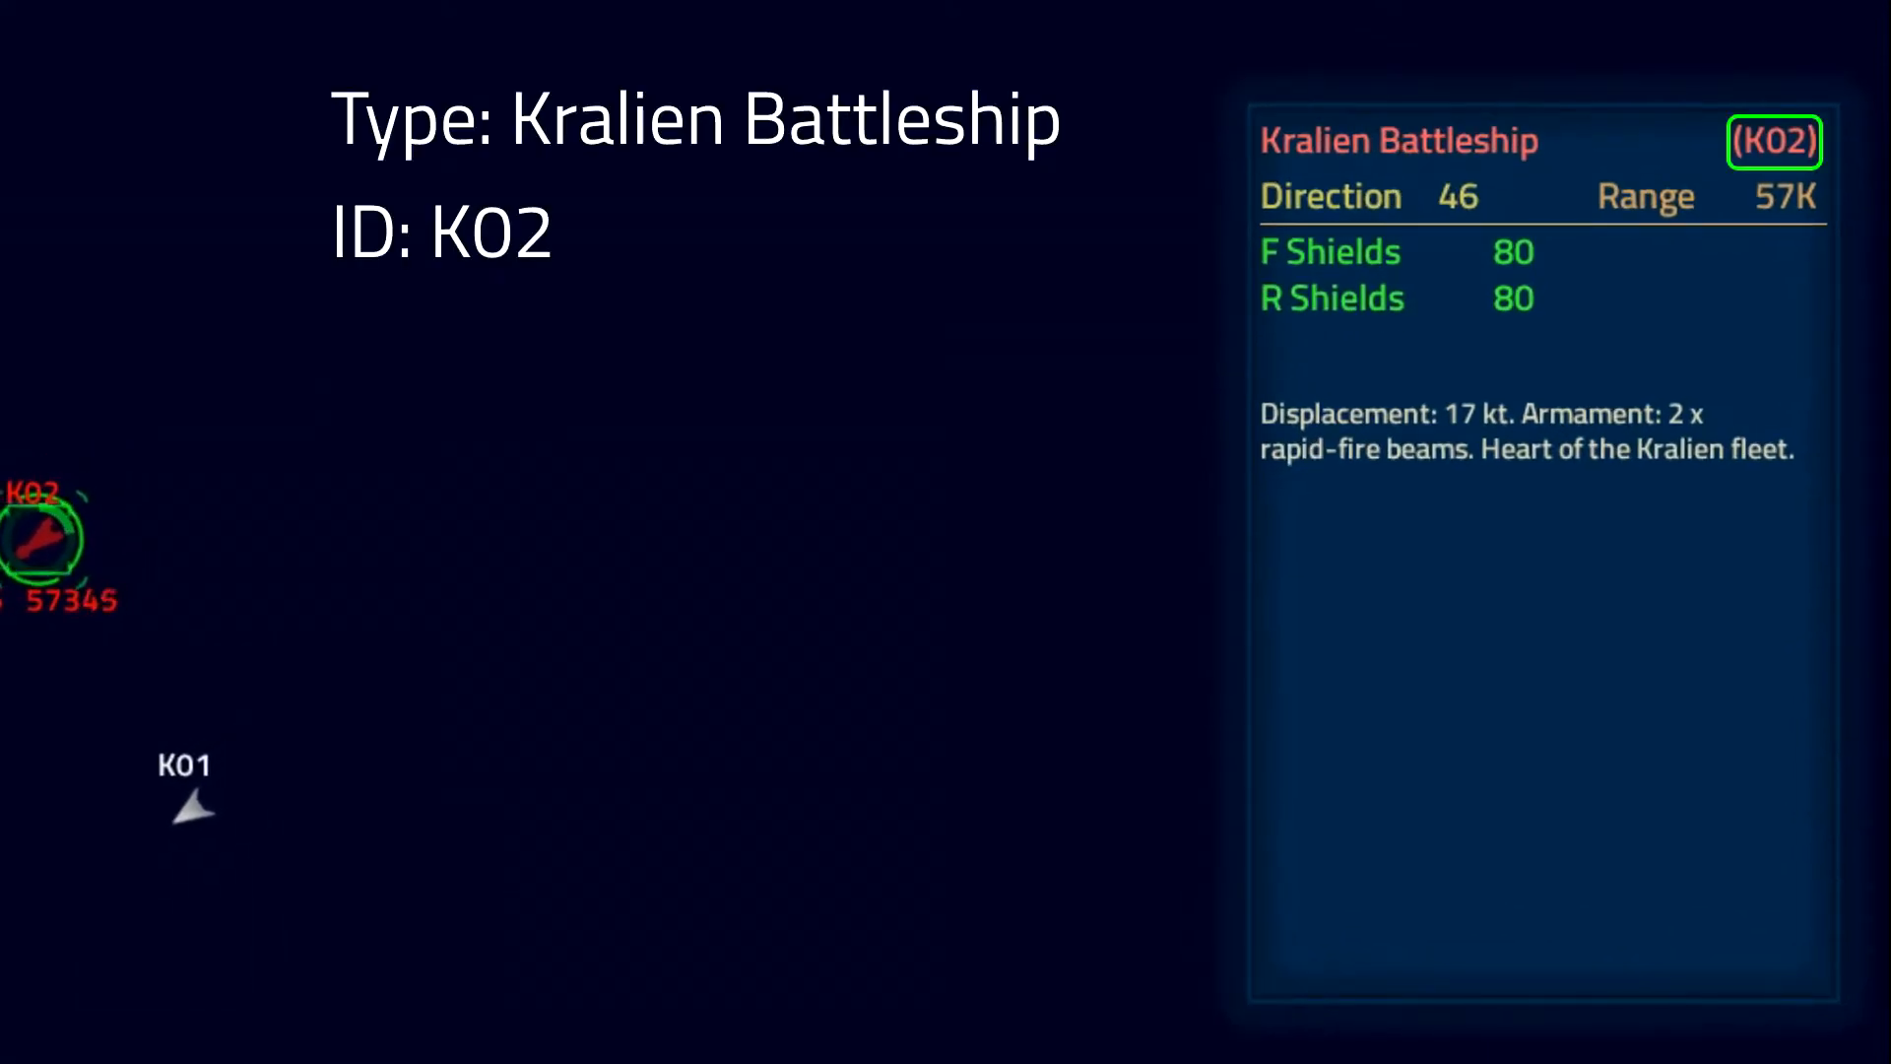
Target the unidentified anomaly ANOM south of the Artemis at direction 200, range 10K.
{"action": "left_click", "coordinate": [1703, 195]}
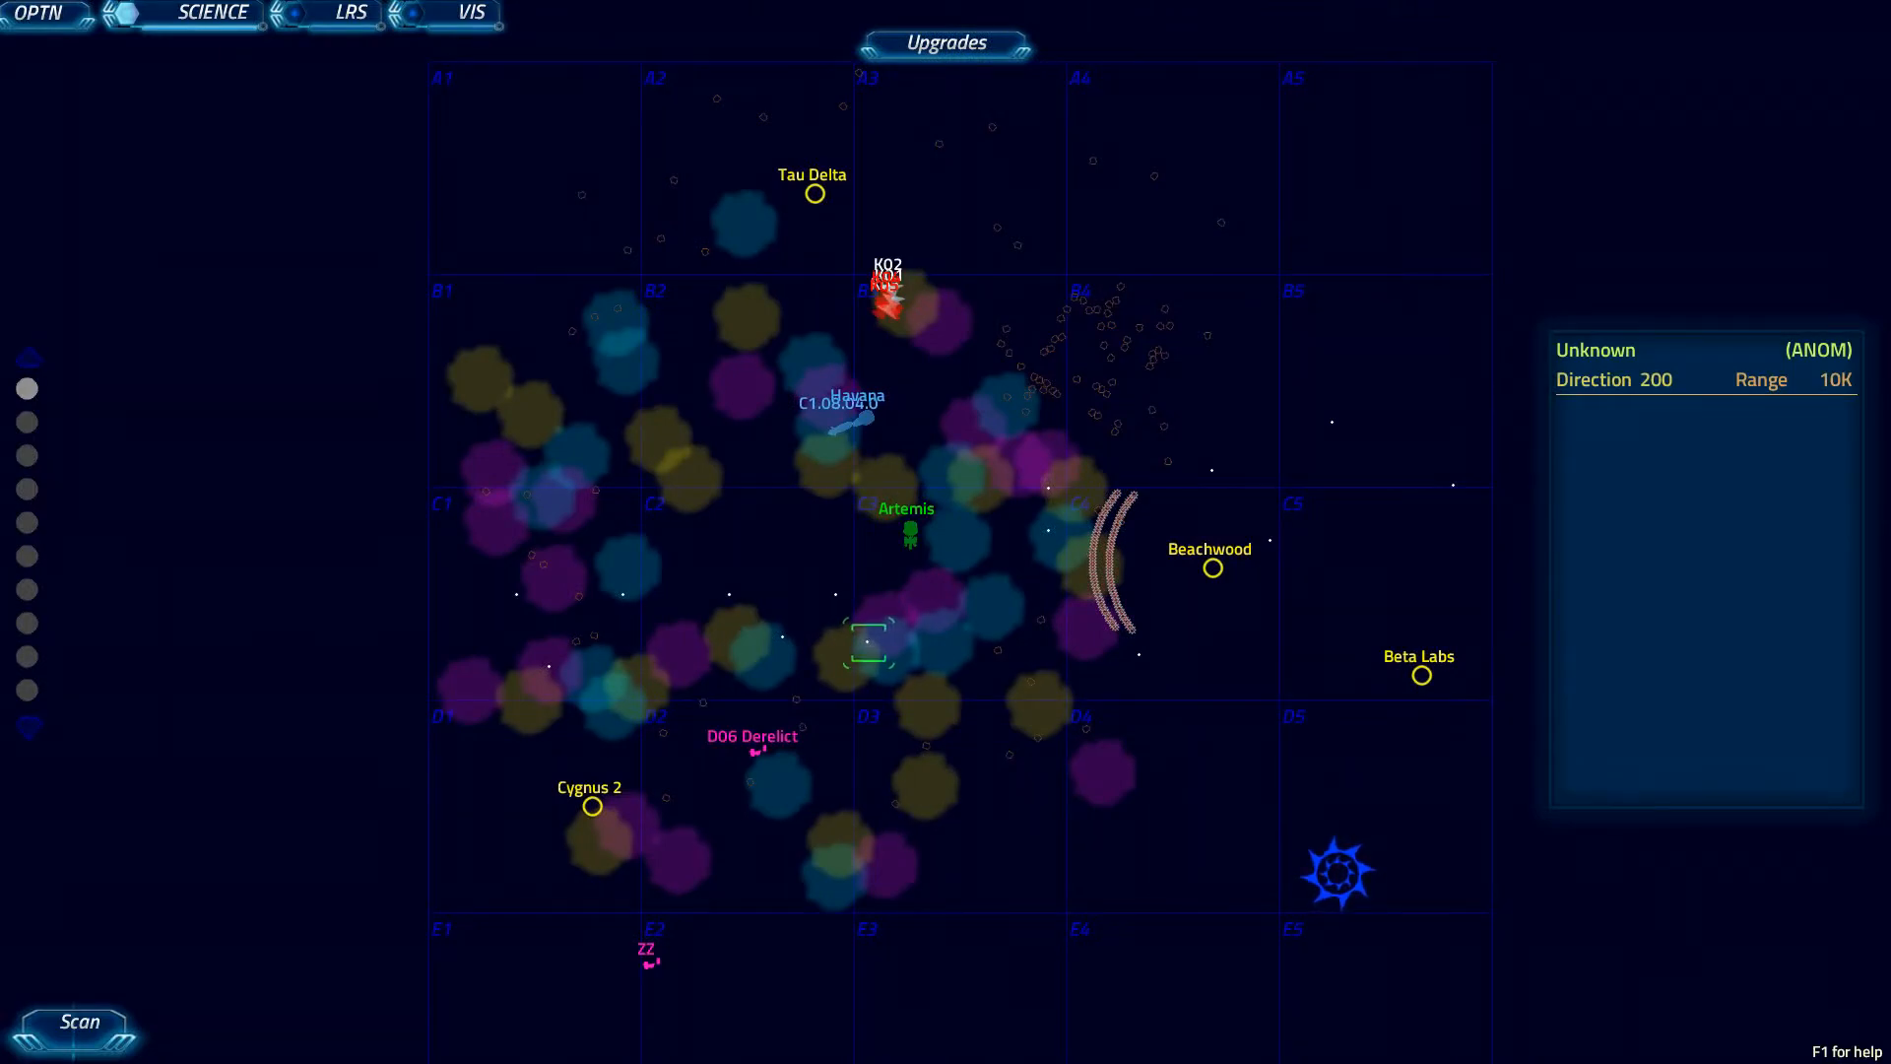
Switch to the Comms station and list the friendly bases available to message.
{"action": "left_click", "coordinate": [213, 14]}
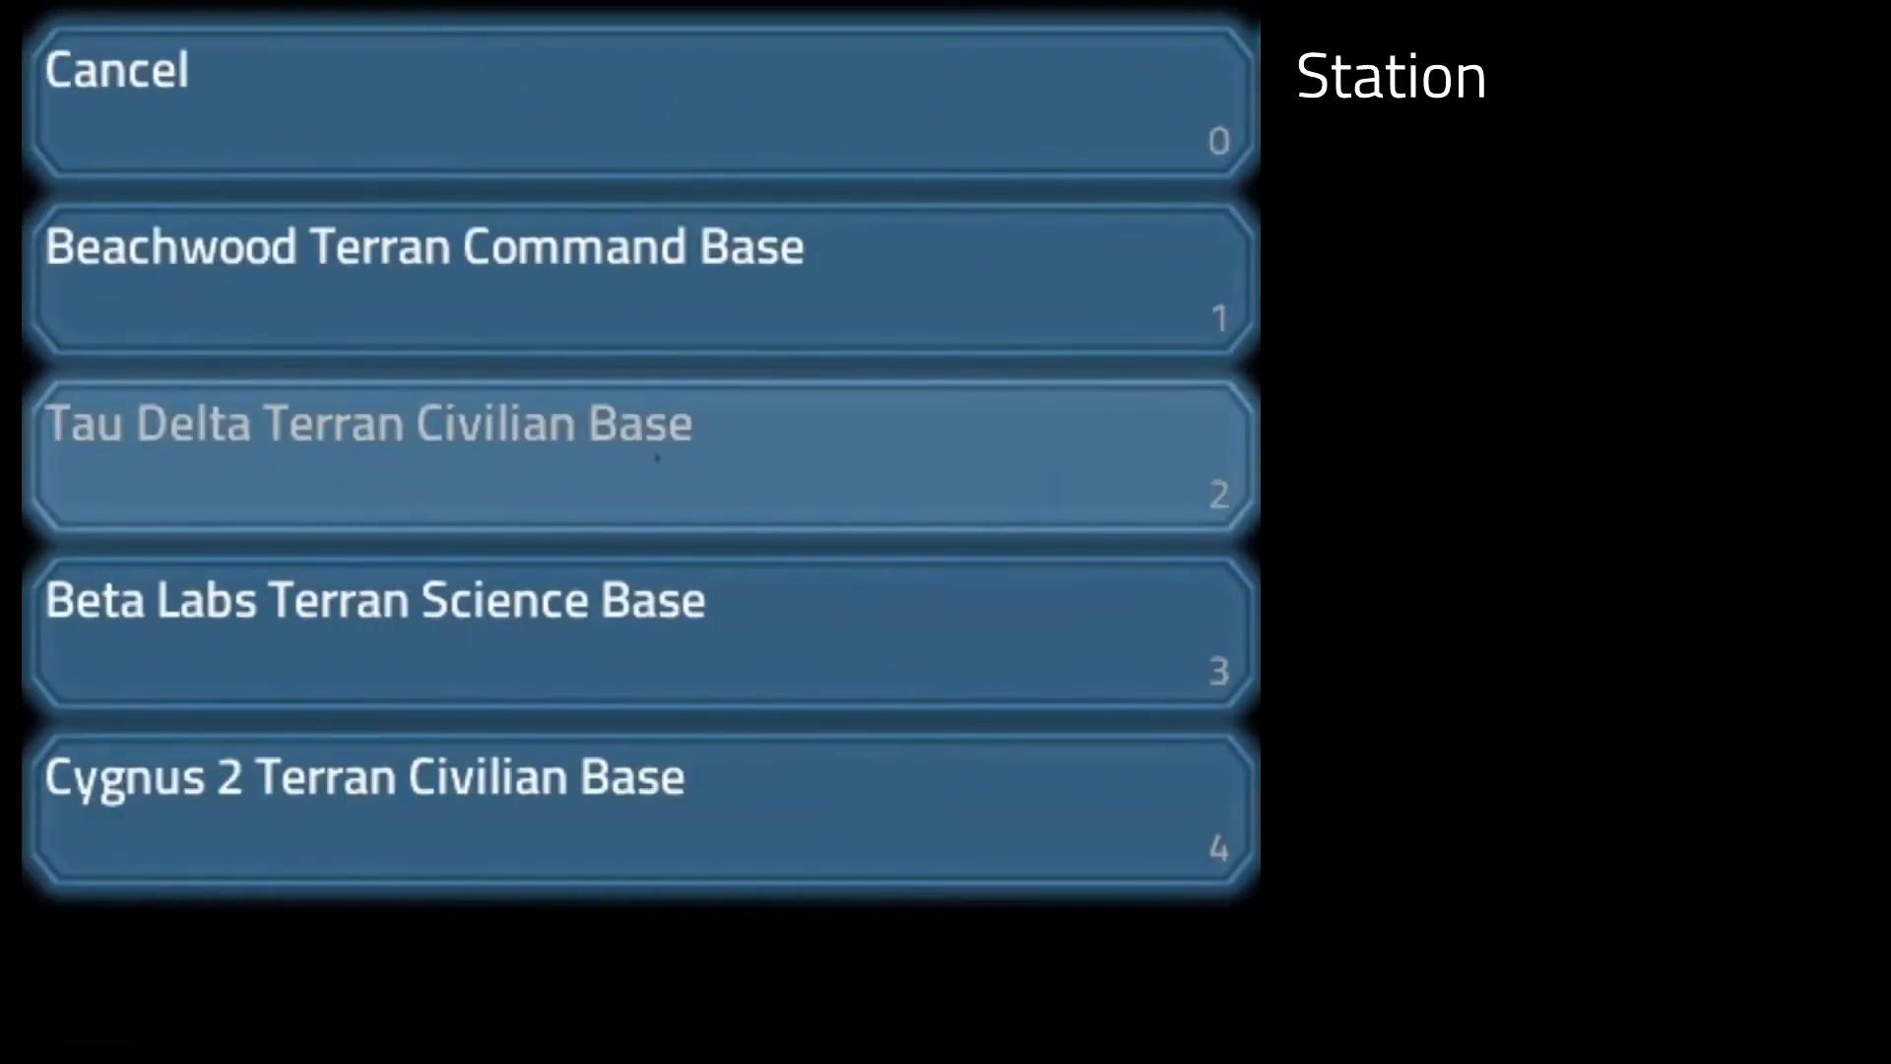
Contact Tau Delta Terran Civilian Base for its shields and stores report, then return to recipient types.
{"action": "left_click", "coordinate": [637, 455]}
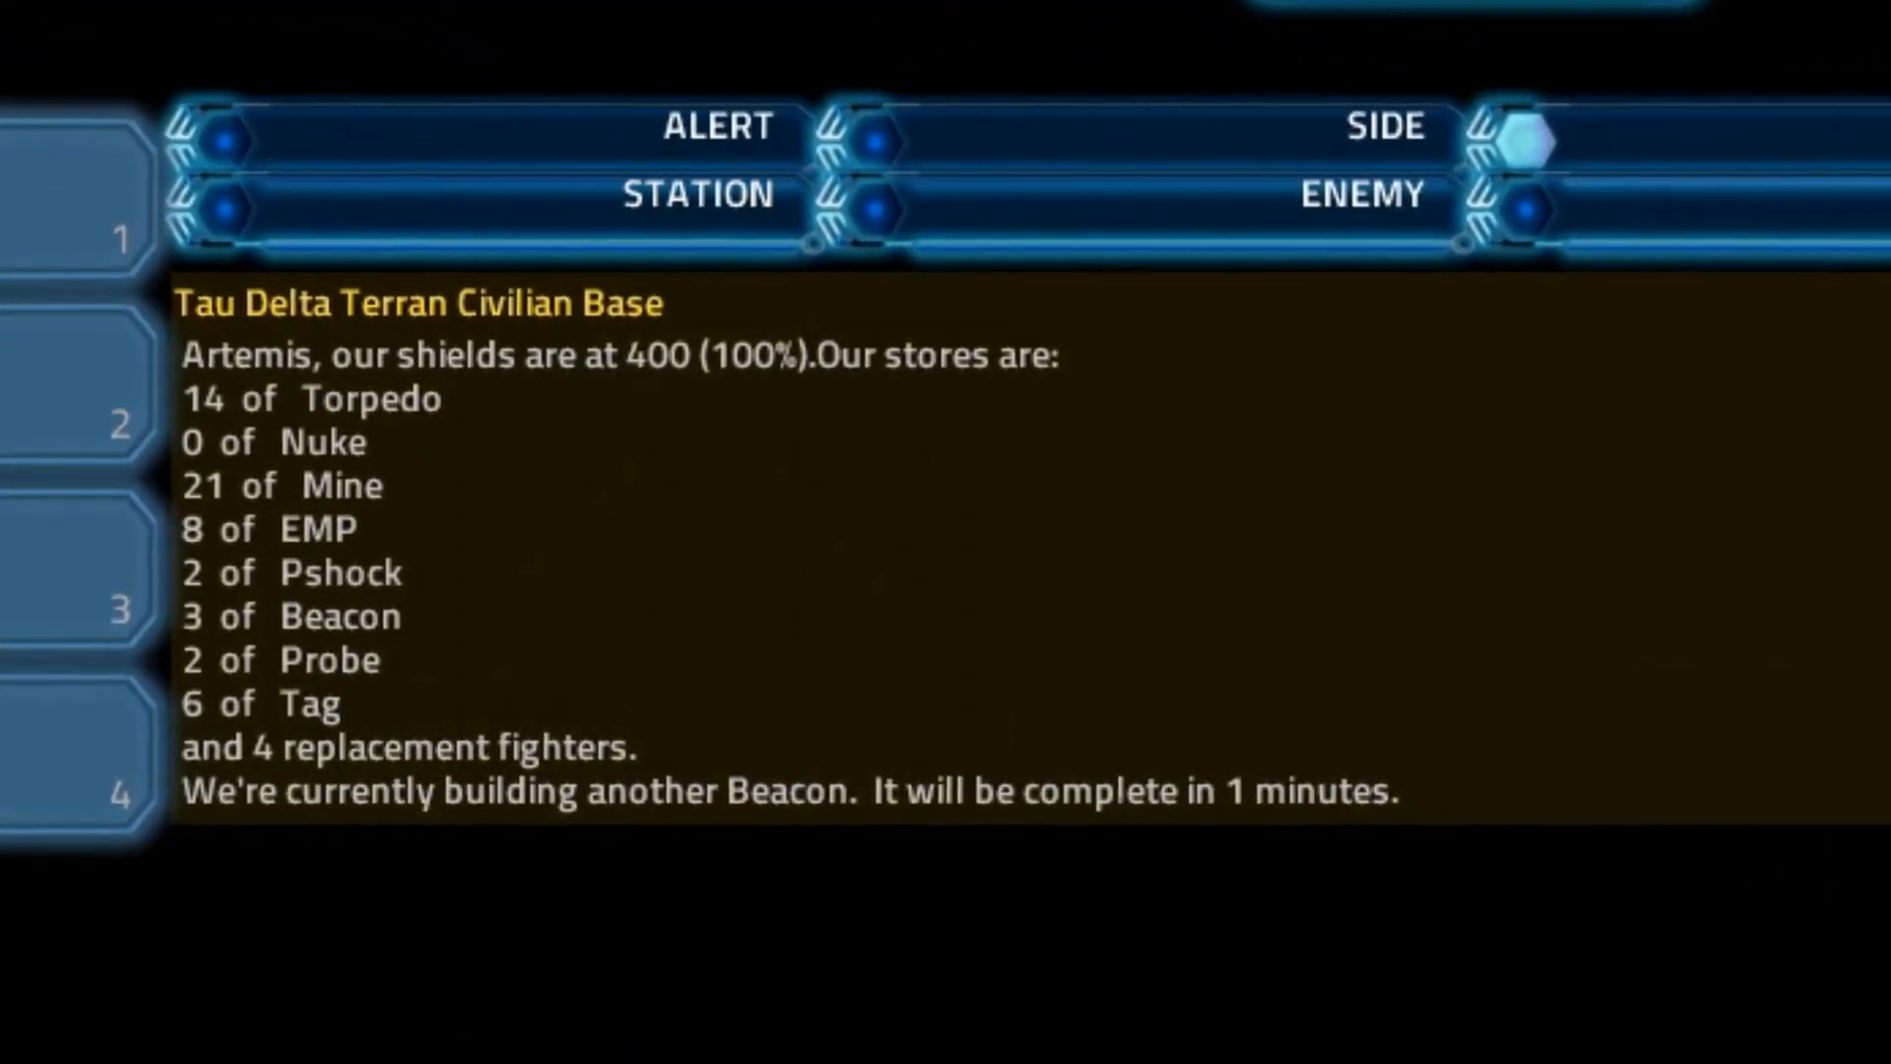
{"action": "left_click", "coordinate": [214, 14]}
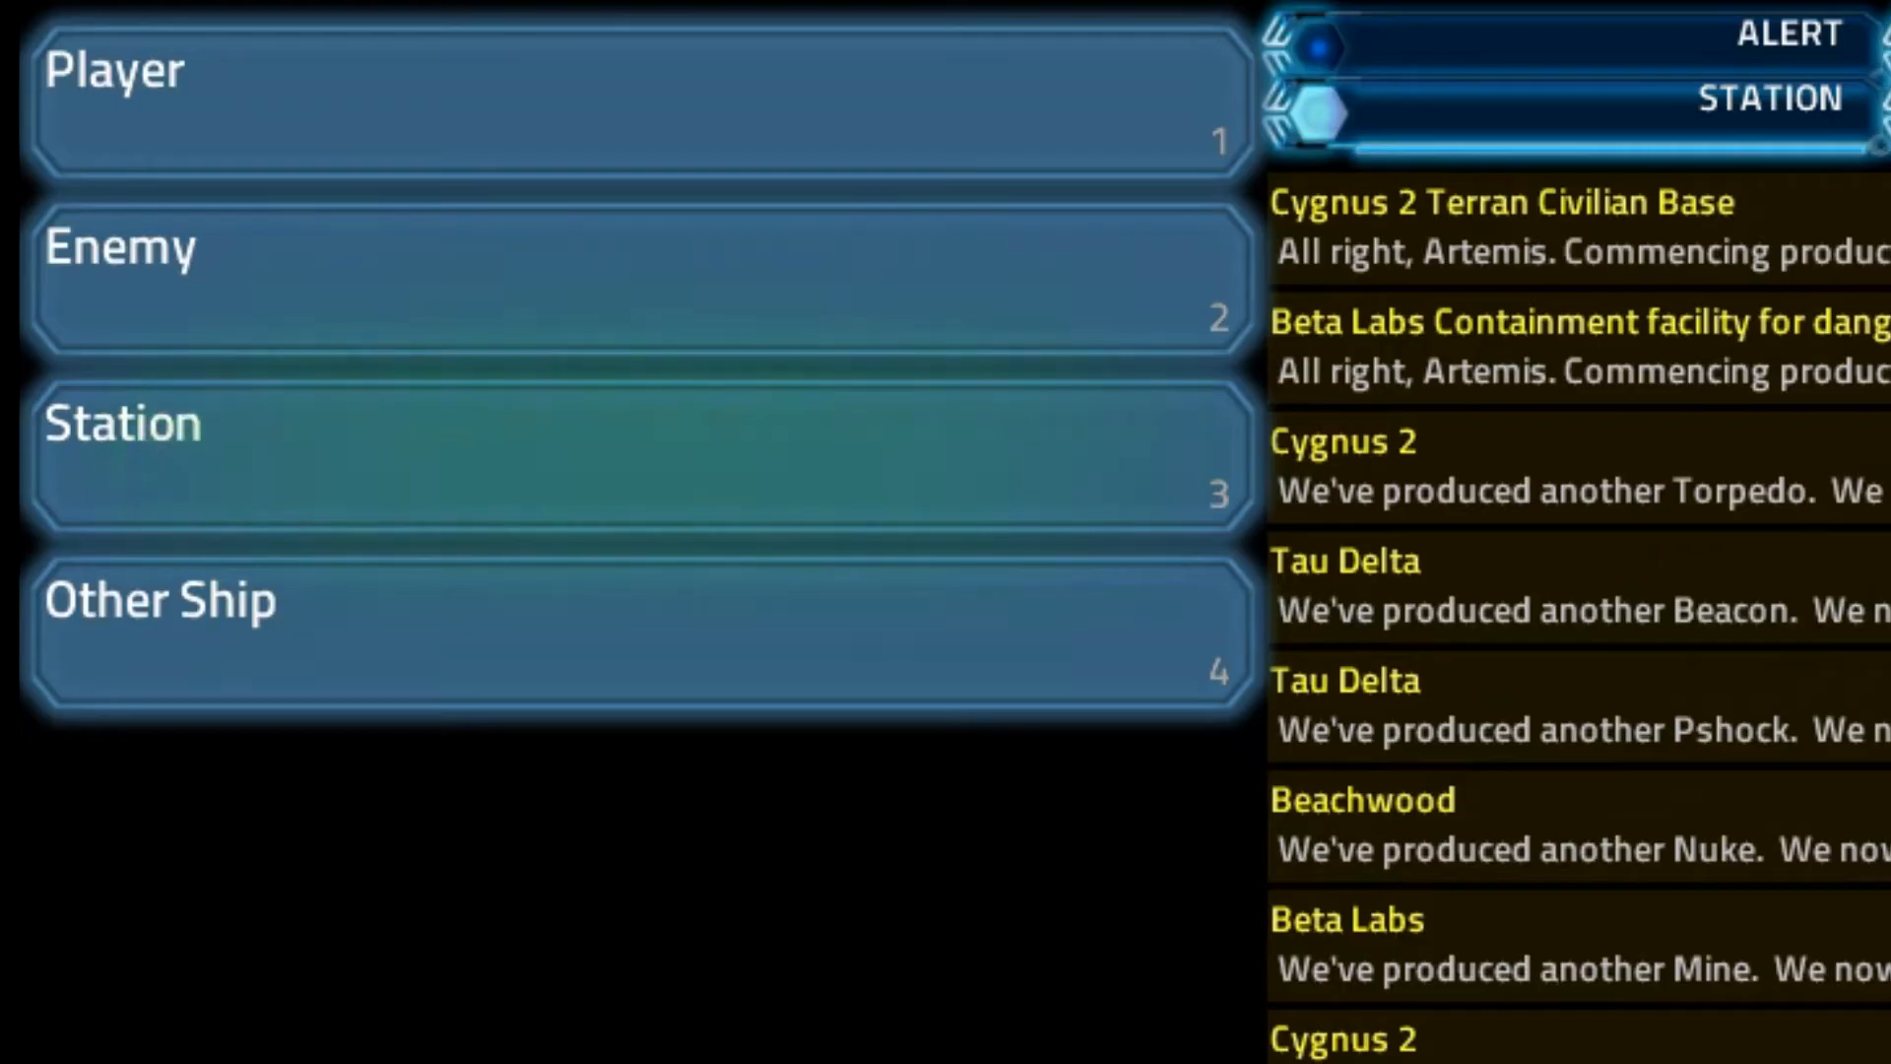
Hail another ship and receive replies, including Luxury Liner B71 asking for energy help.
{"action": "left_click", "coordinate": [627, 459]}
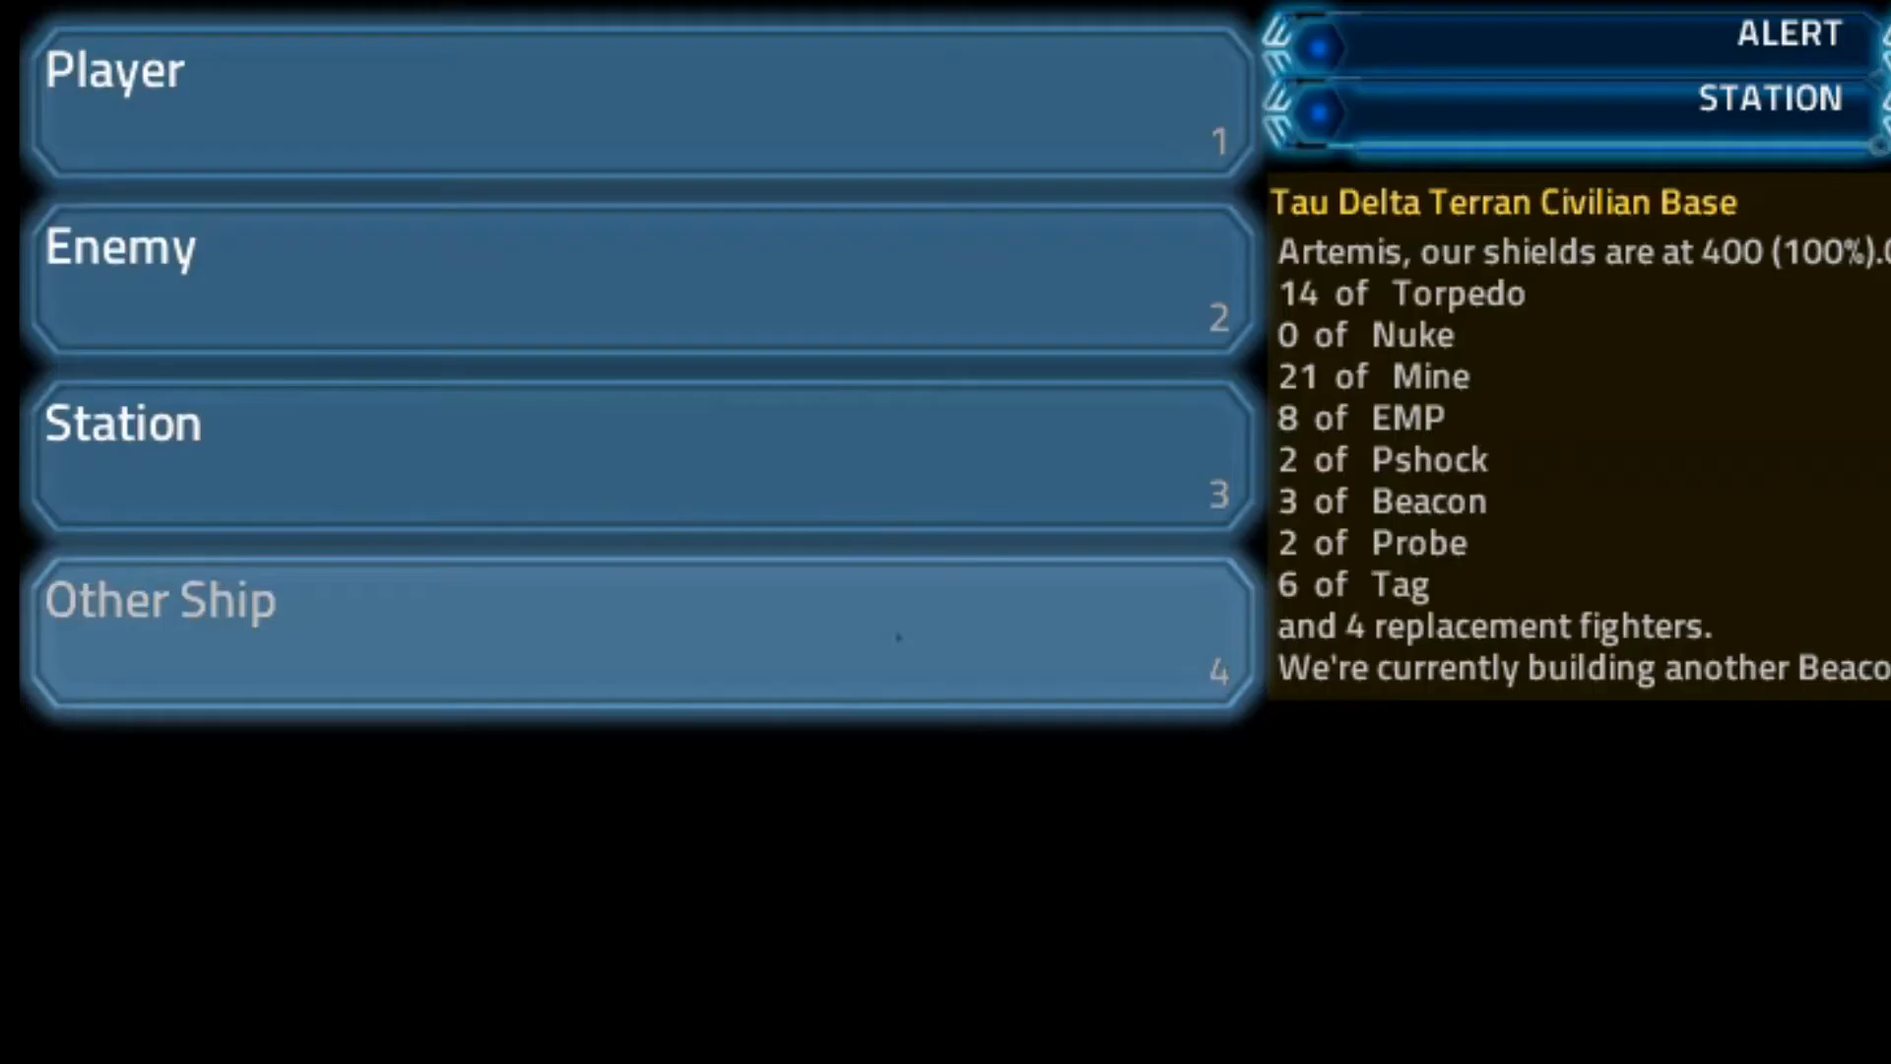
{"action": "left_click", "coordinate": [627, 278]}
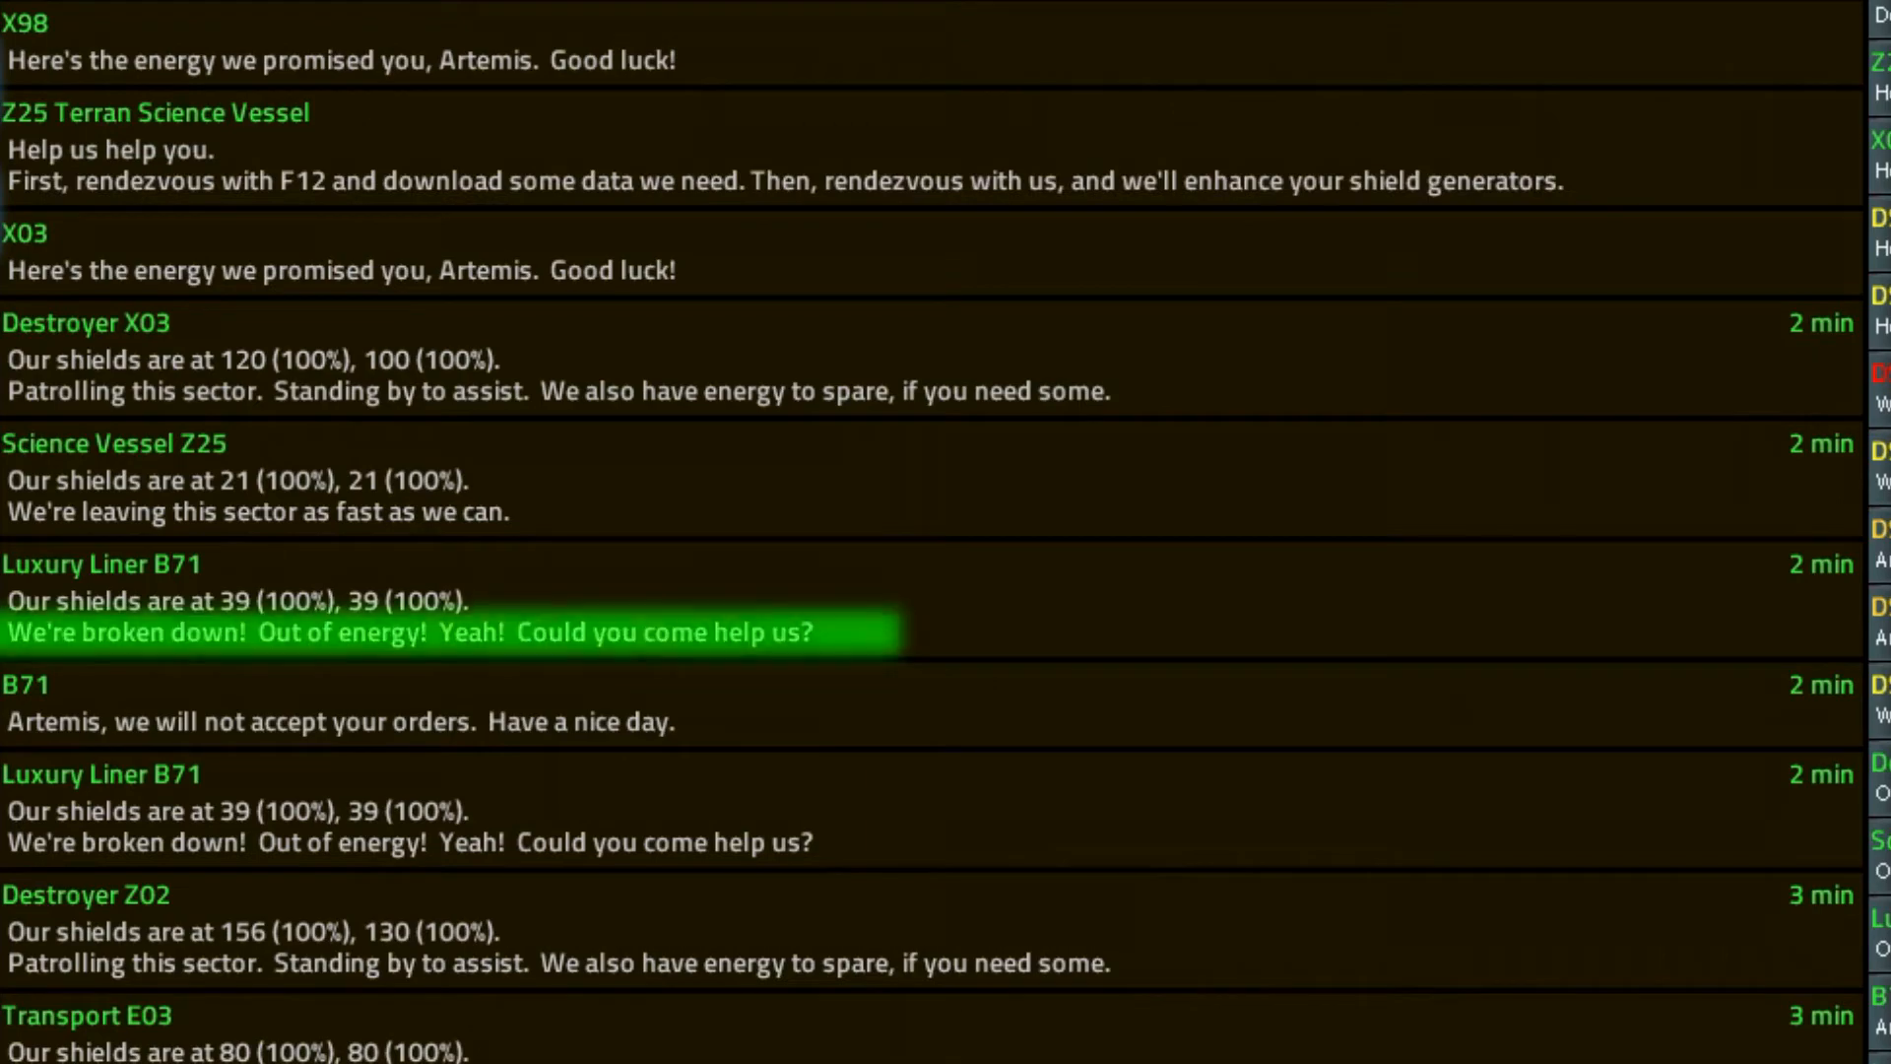
Leave Comms for station selection and take over the Helm station near Beachwood.
{"action": "left_click", "coordinate": [215, 14]}
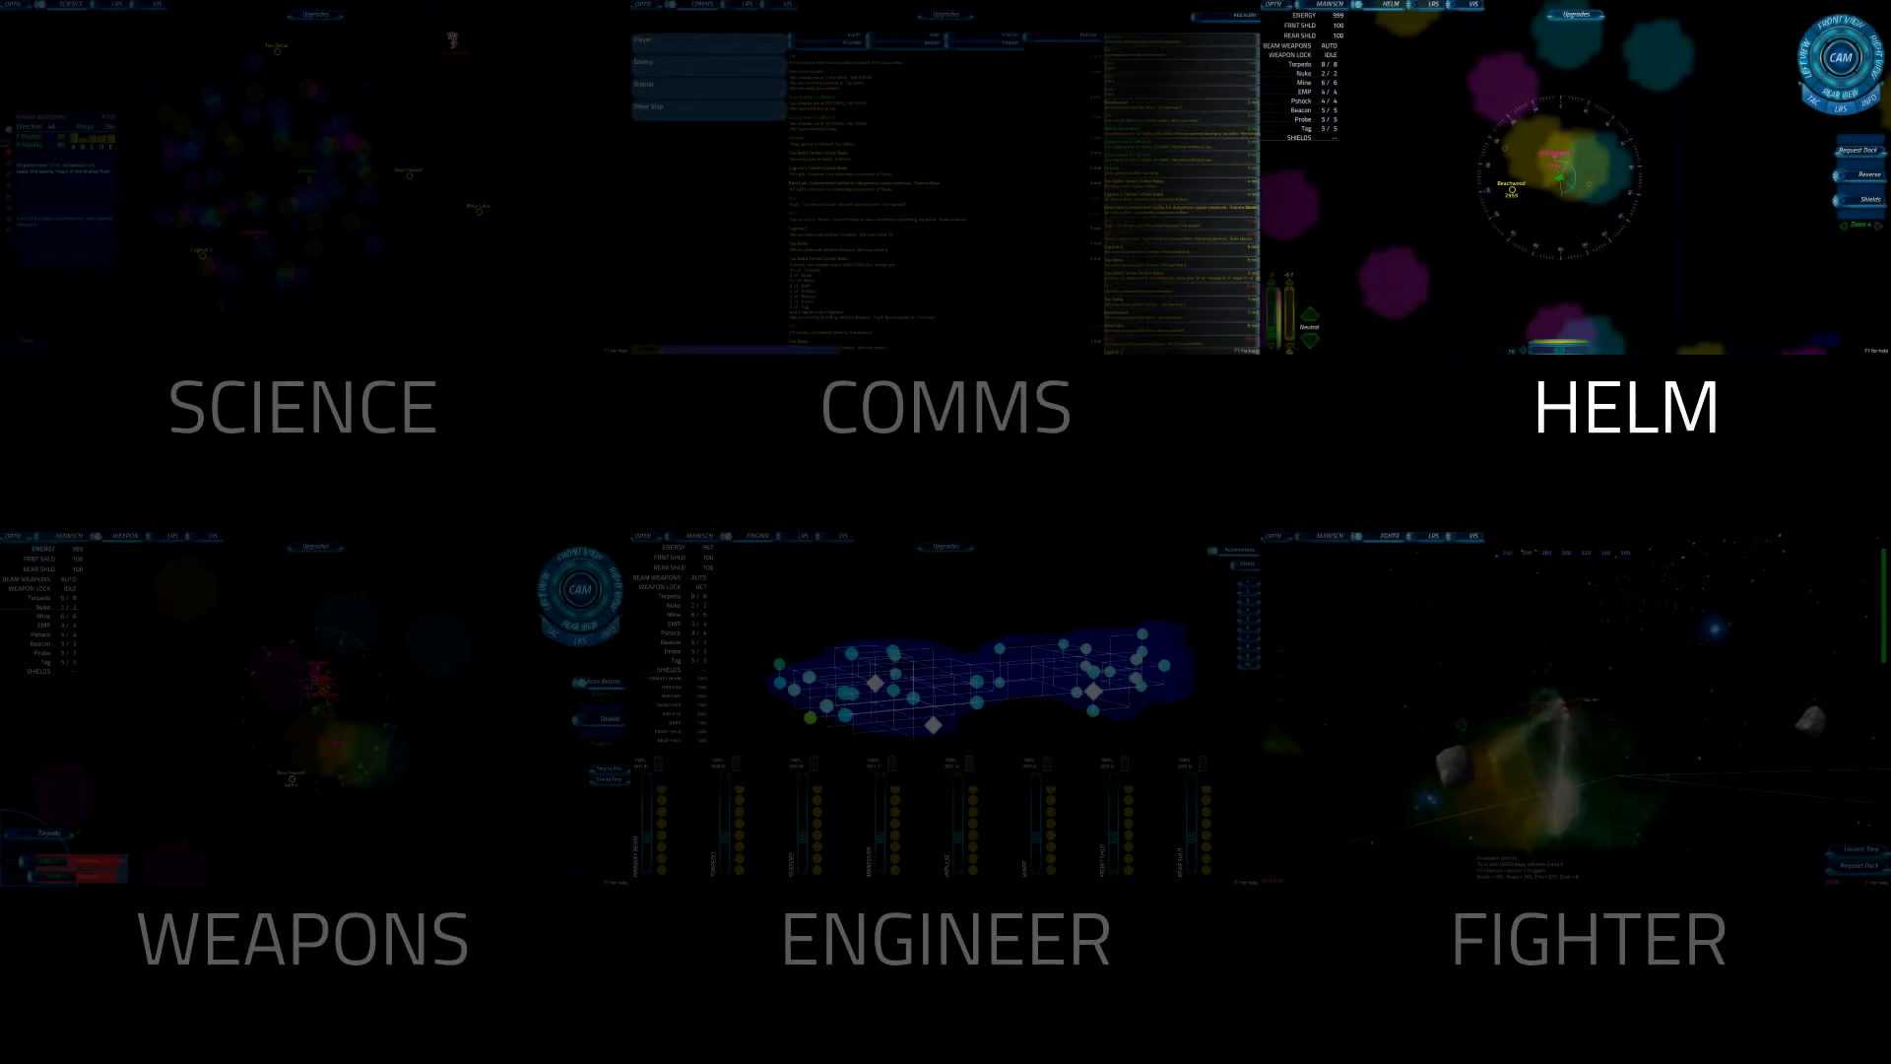
{"action": "left_click", "coordinate": [1626, 406]}
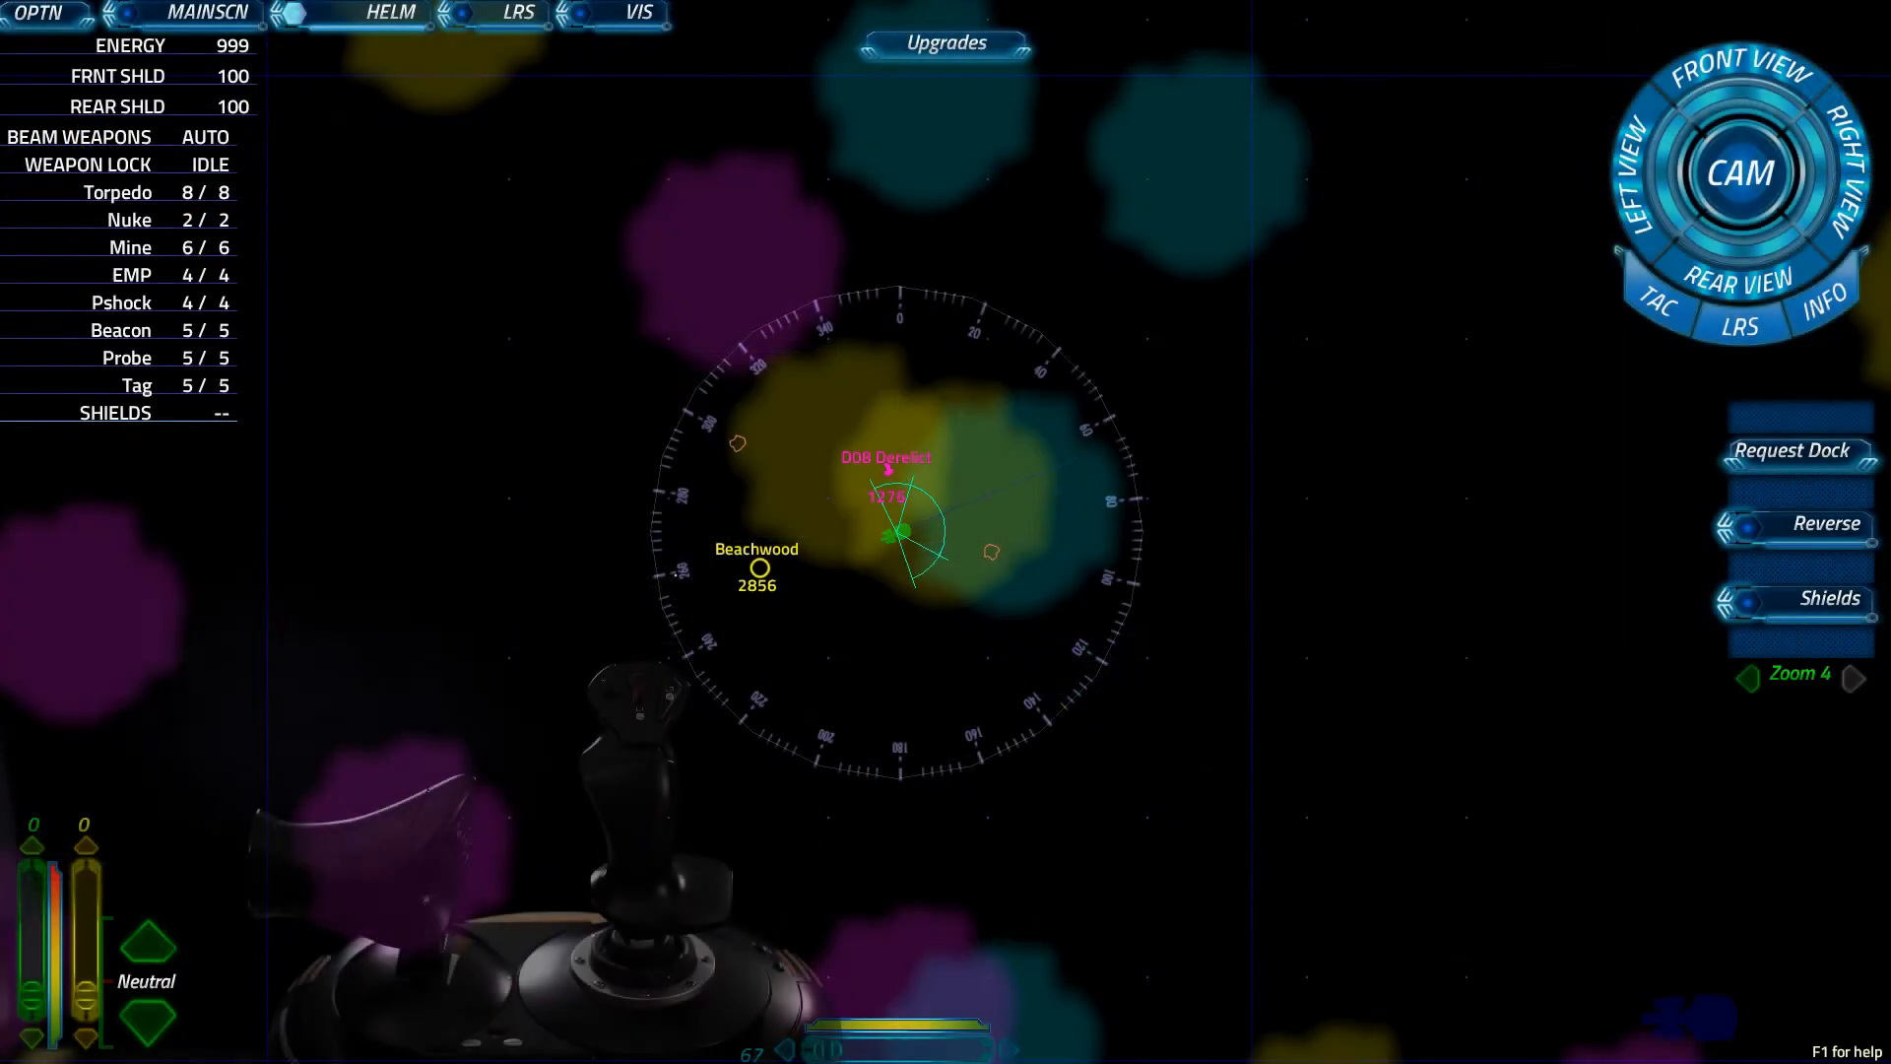